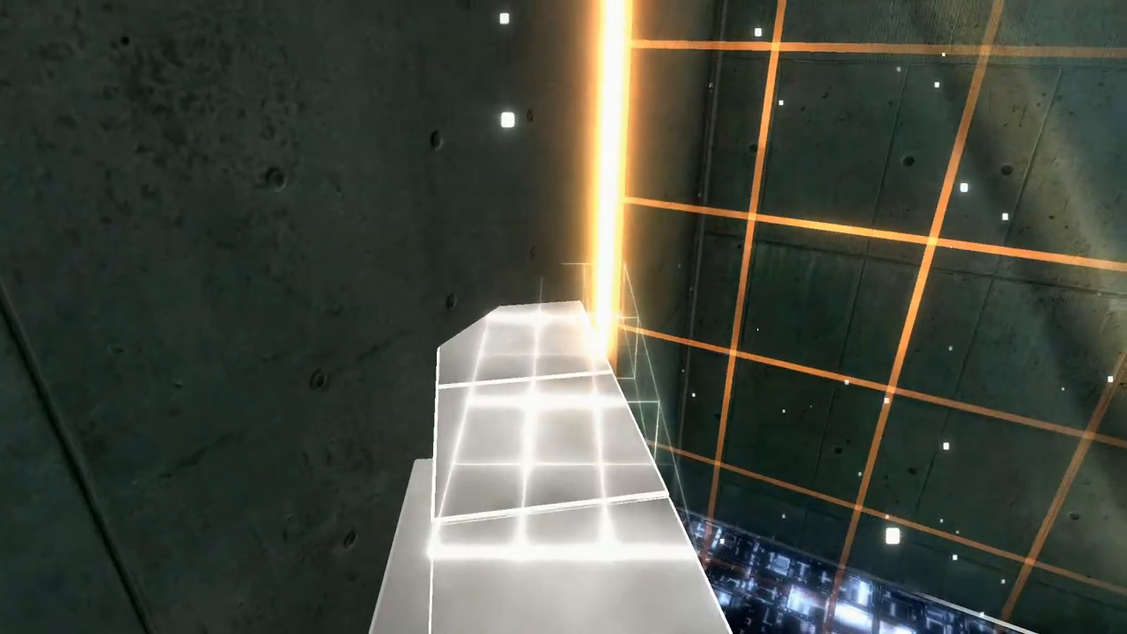
pyautogui.moveTo(564, 317)
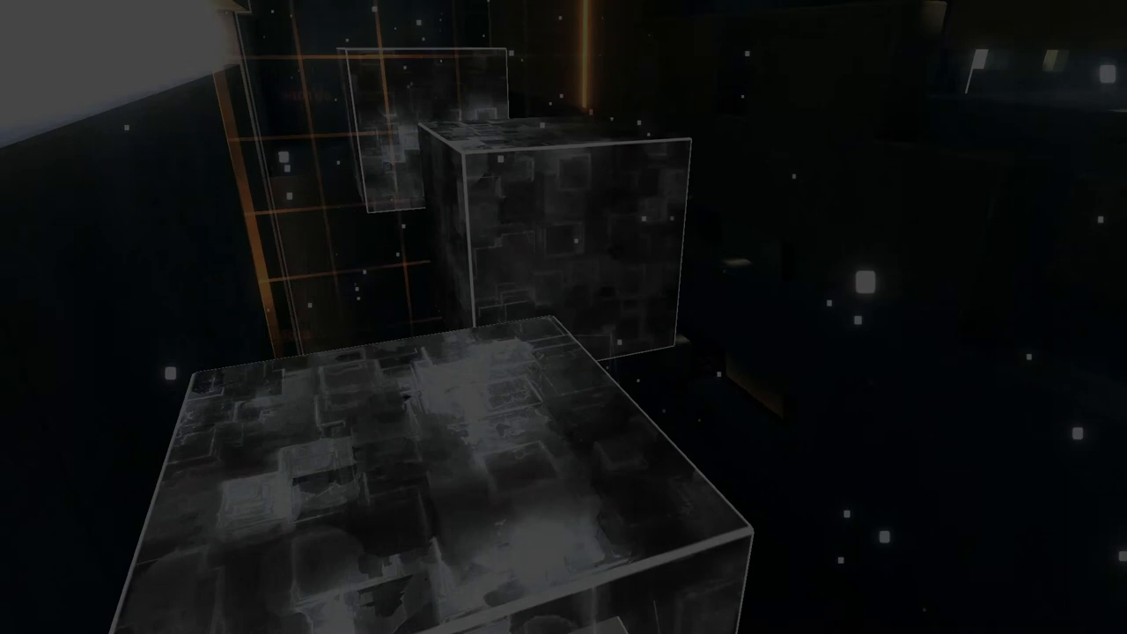
pyautogui.moveTo(563, 317)
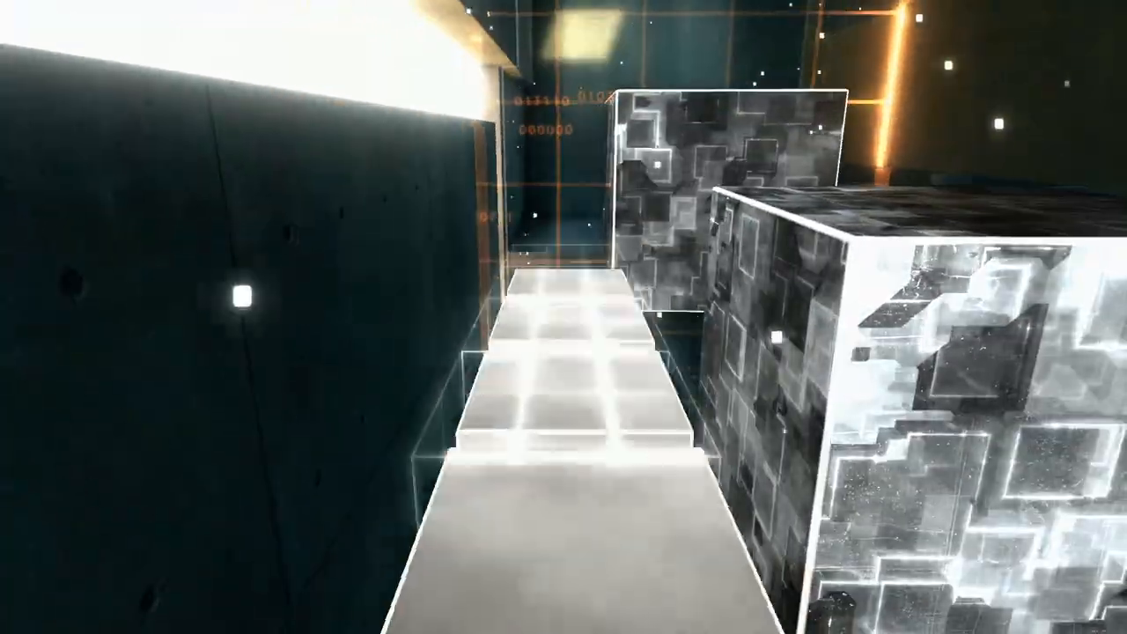